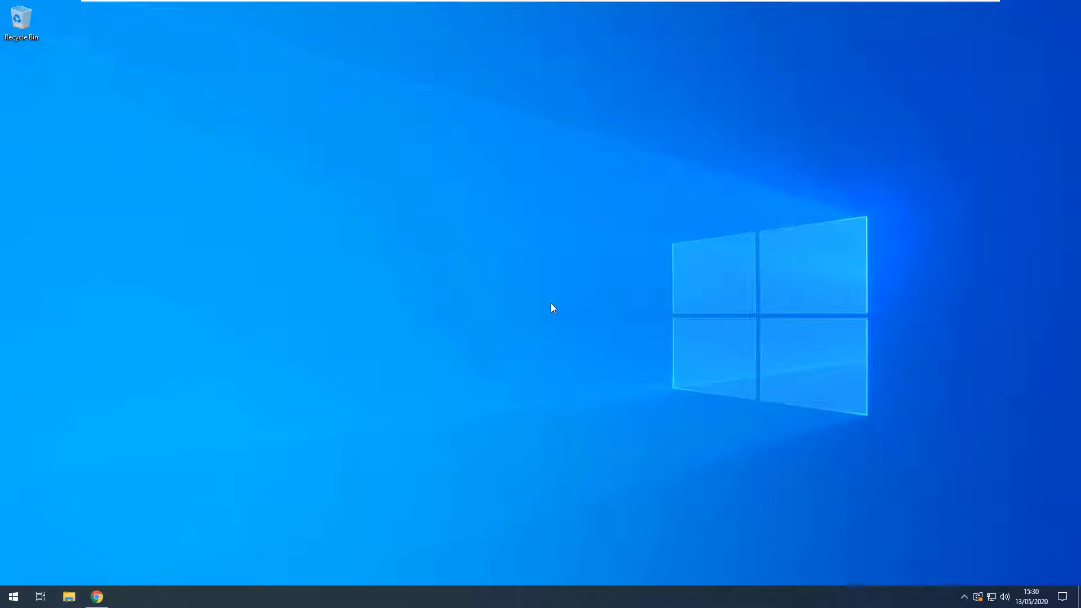
Step: Bring up the Snare agent console, then browse Local Disk (C:) into the Customers folder of critical data
click(96, 596)
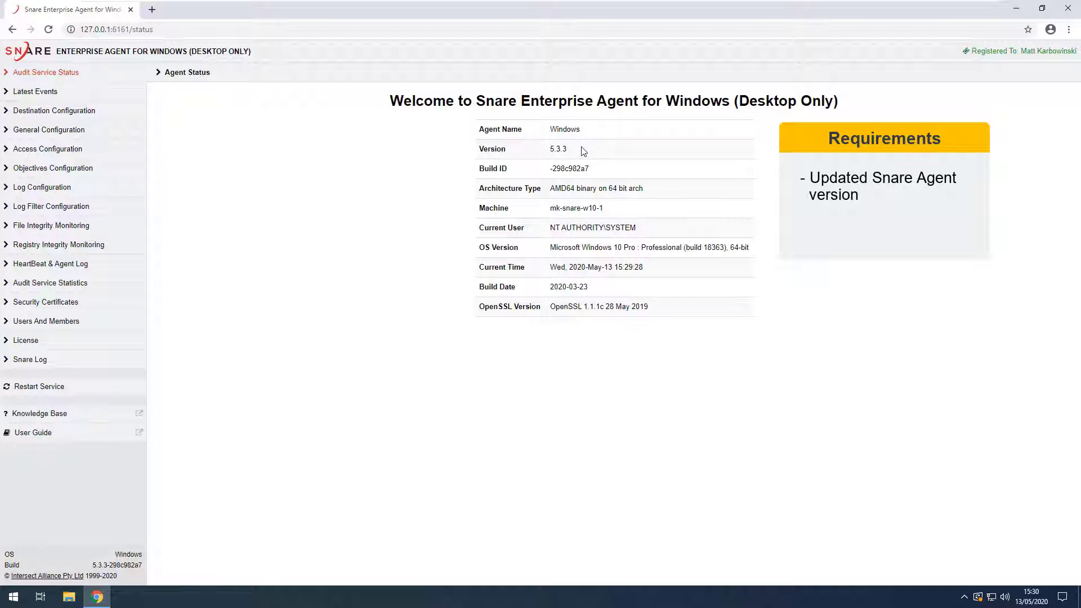
mouse_move(146, 487)
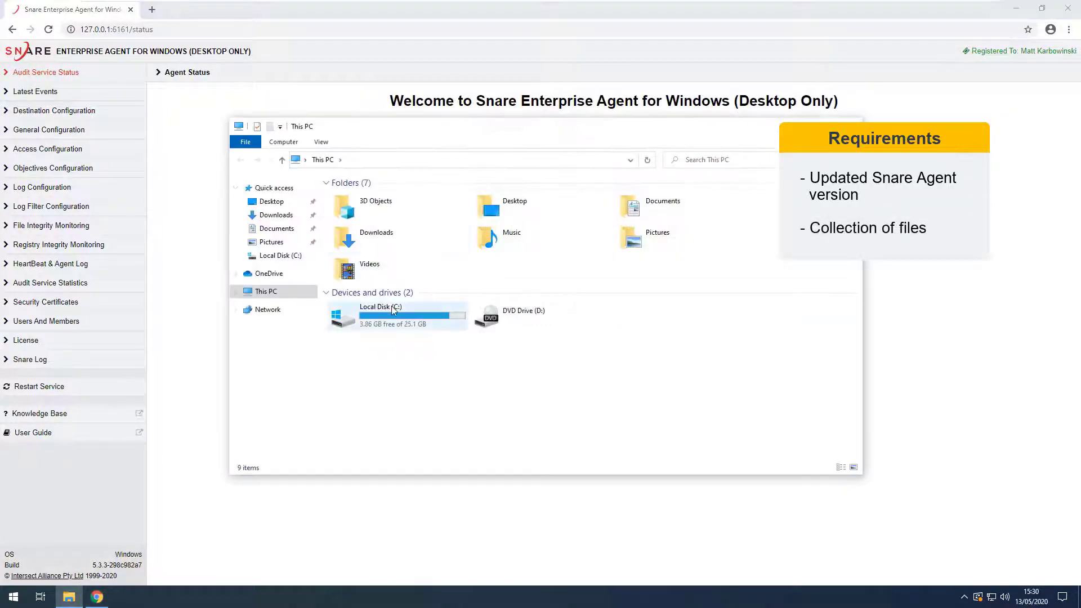
double_click(379, 314)
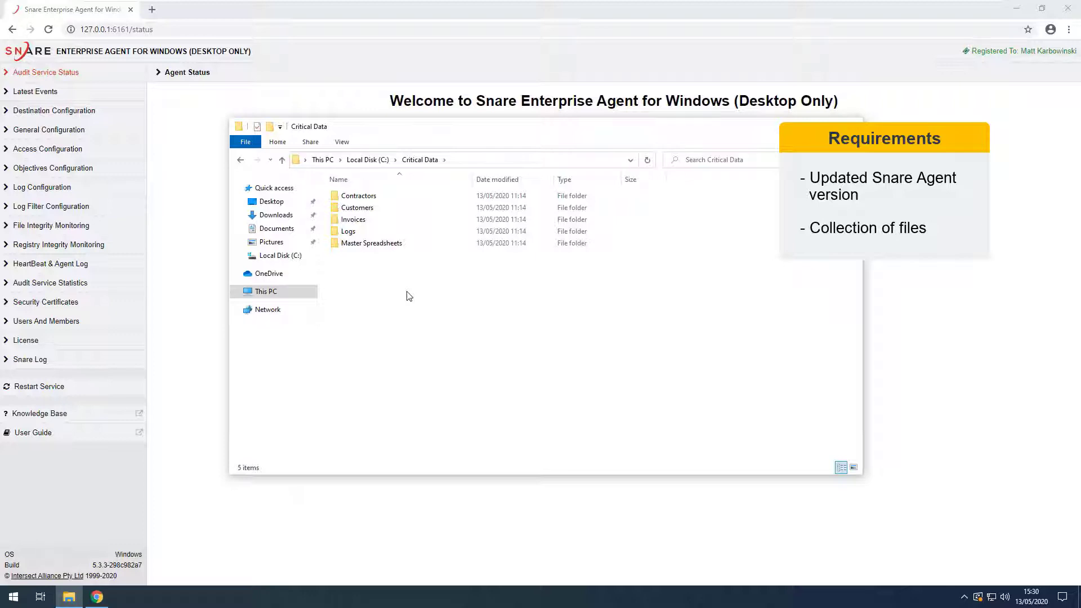
click(357, 207)
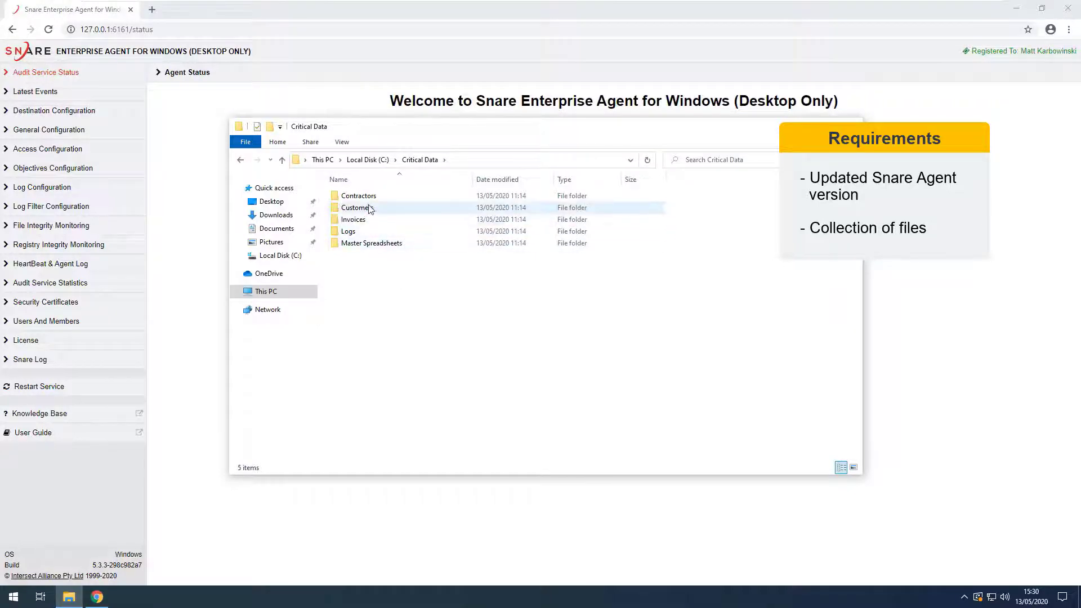
double_click(355, 208)
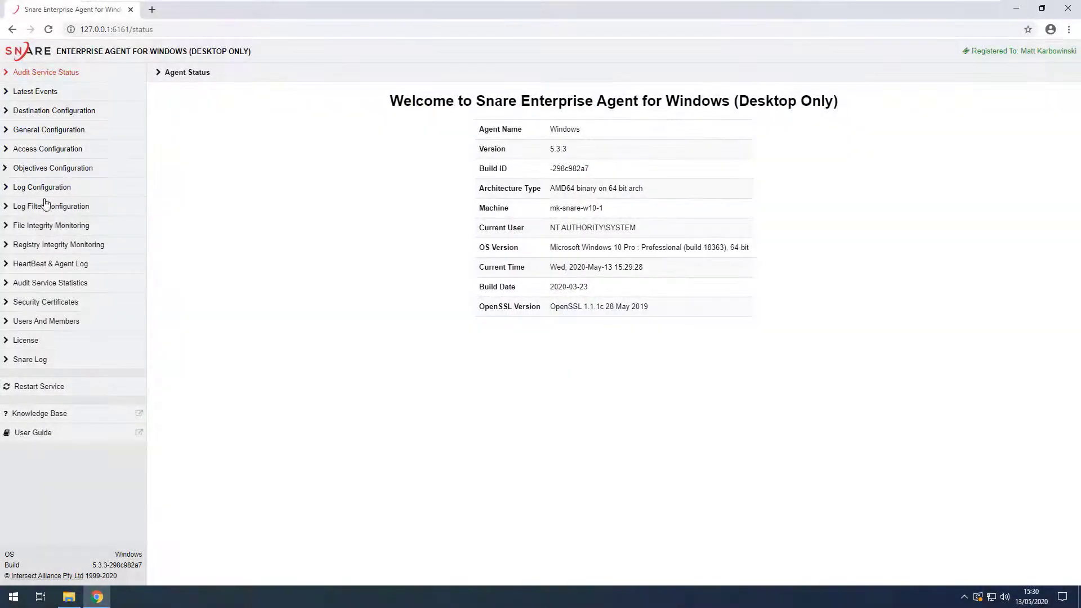
Step: Start a new file integrity monitor with a custom cron schedule '30 22 *'
click(50, 225)
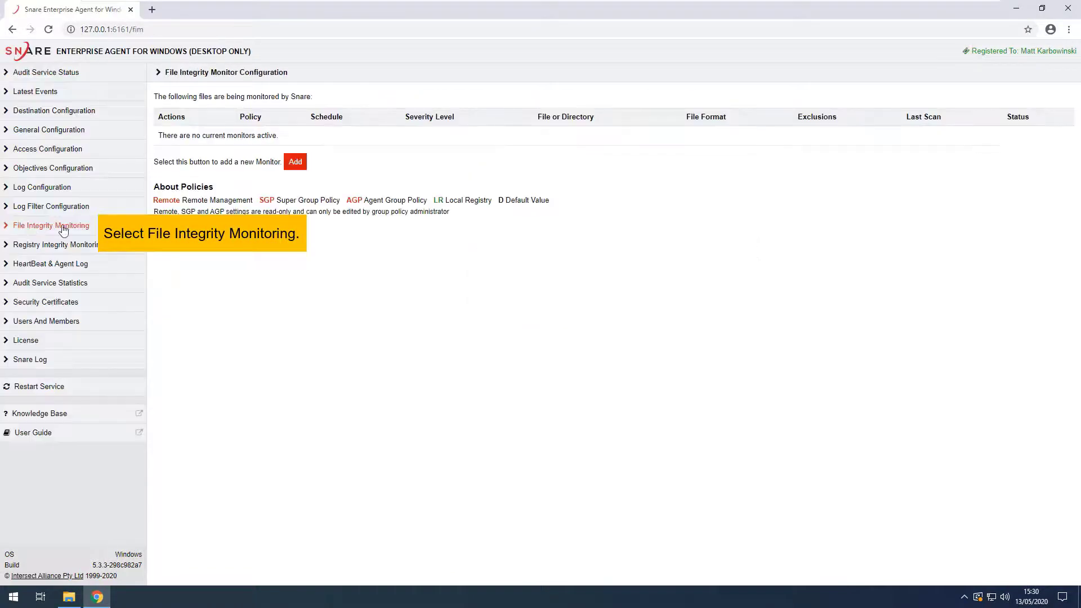
click(295, 161)
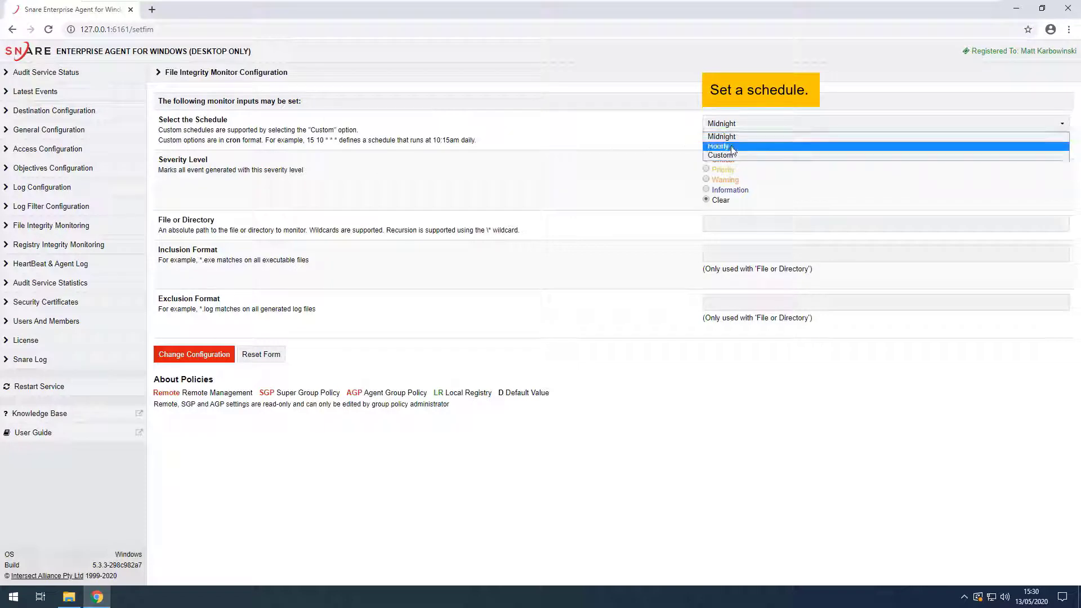
click(722, 154)
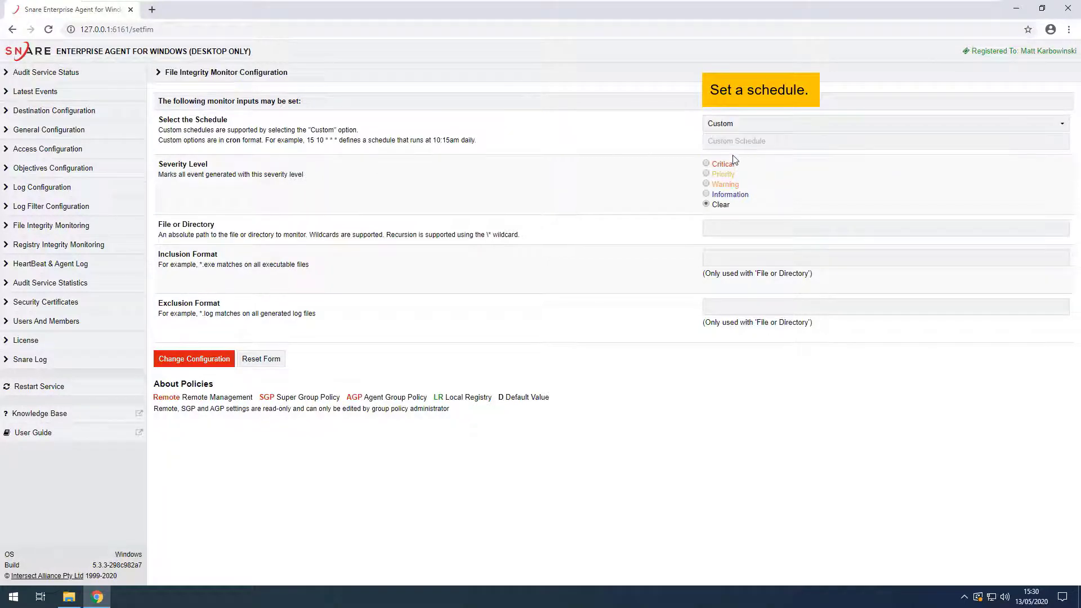
double_click(317, 140)
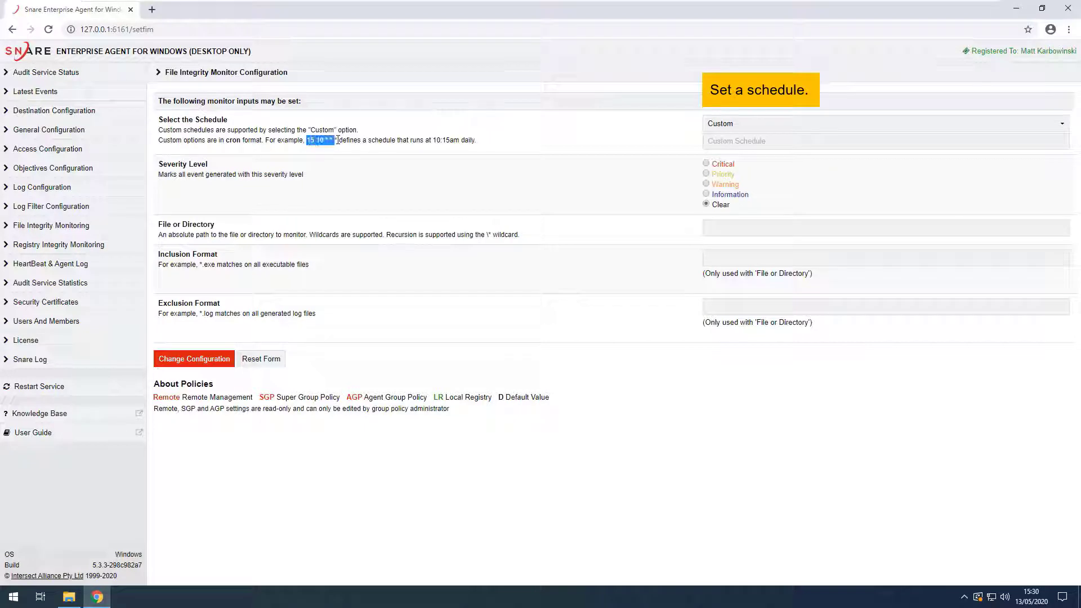
click(324, 157)
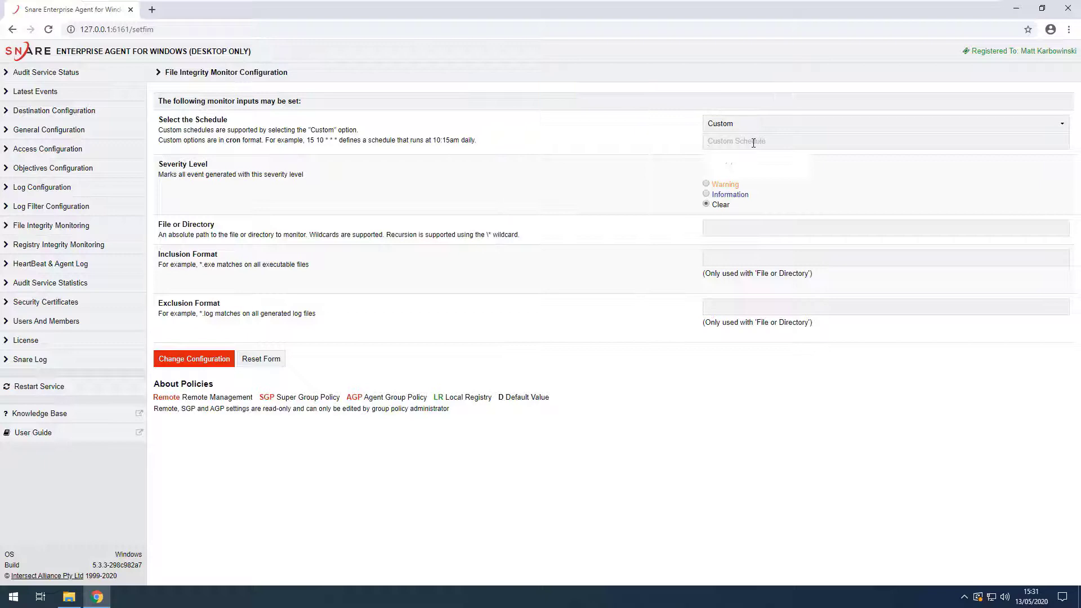
text(30 22 *)
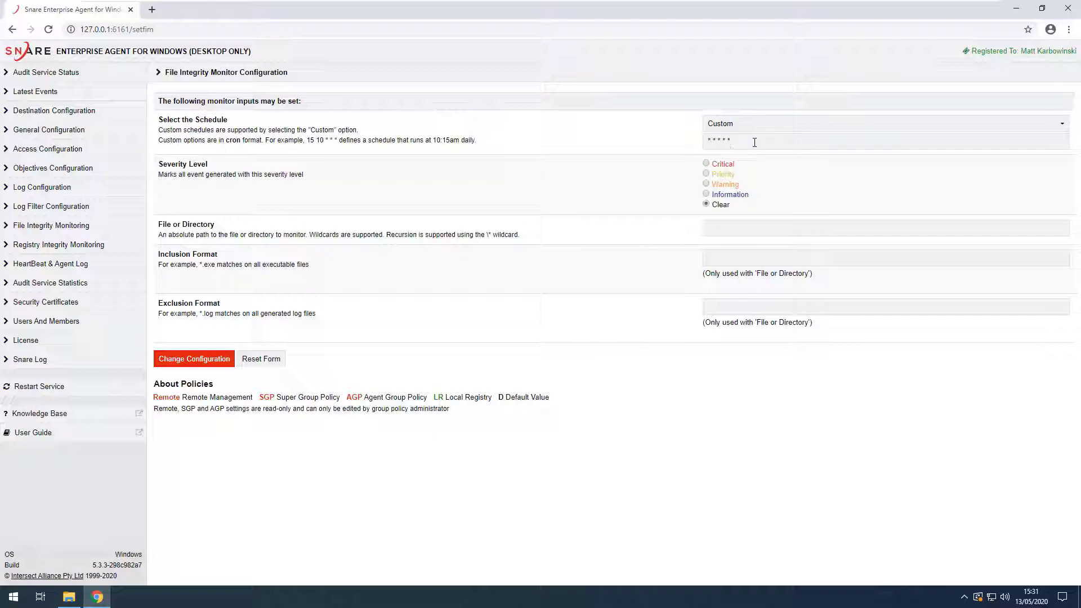
Step: Give it Warning severity, directory C:\Critical Data with inclusion *, and save the monitor
click(705, 184)
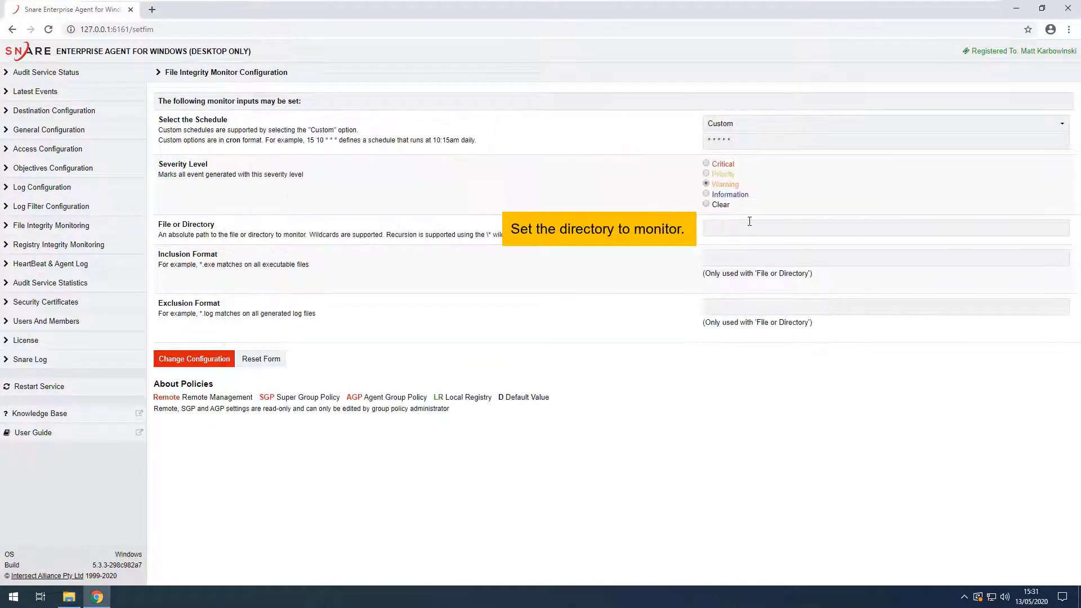
text(C:\Critical Data\)
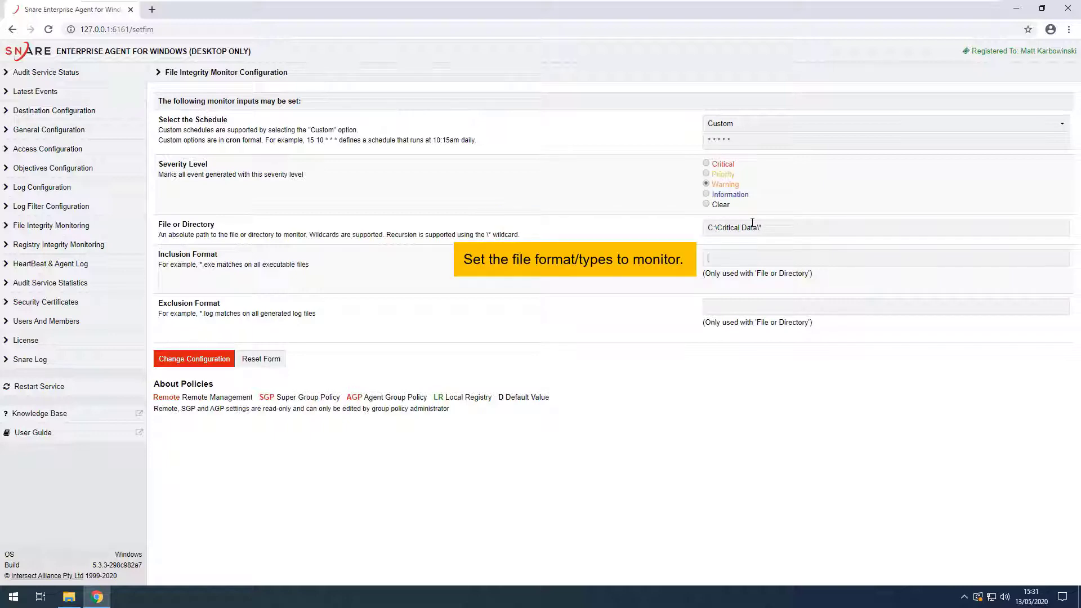
text(*)
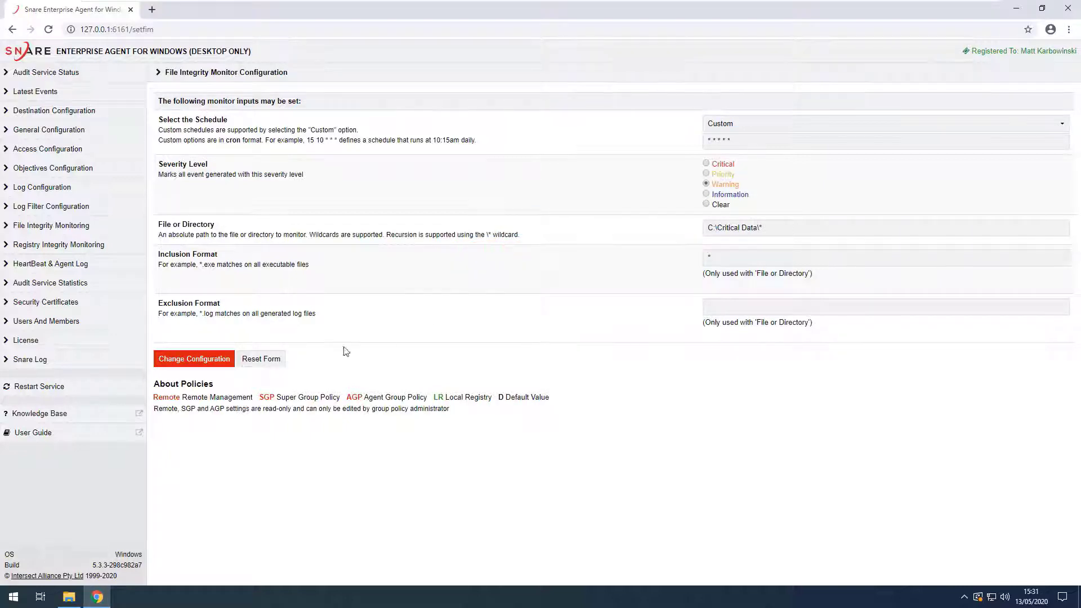
click(194, 359)
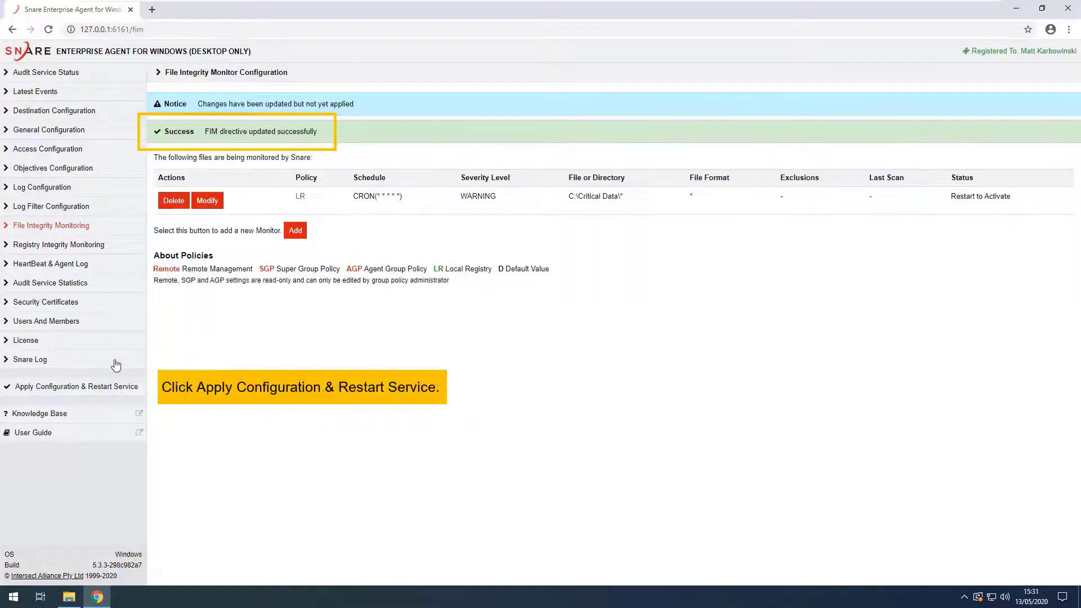
Step: Apply the configuration and restart, then check the monitor's Last Scan of 20 files and Latest Events
click(78, 386)
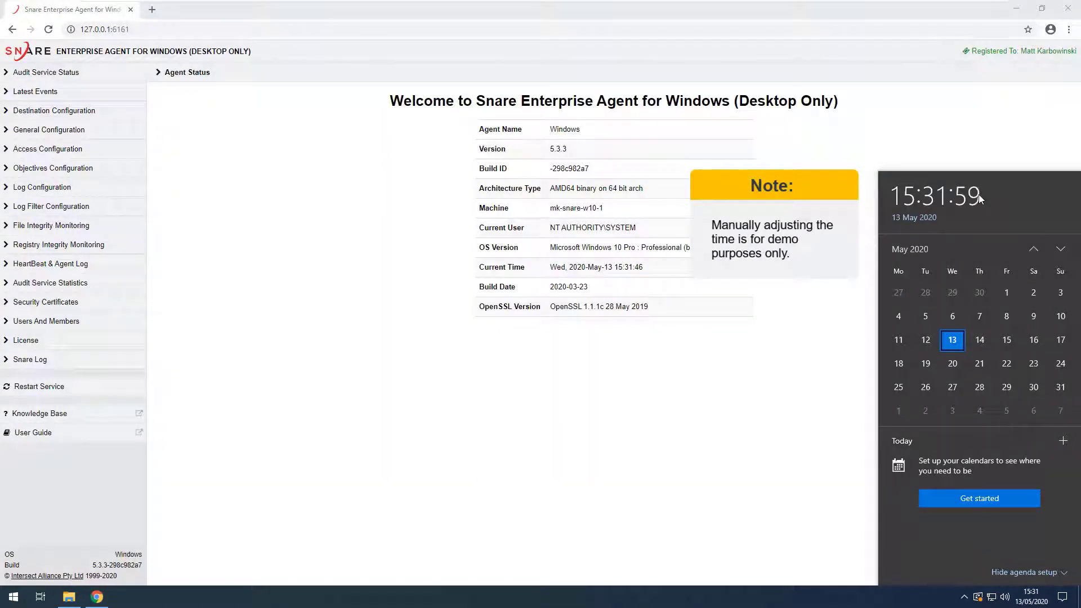
click(52, 225)
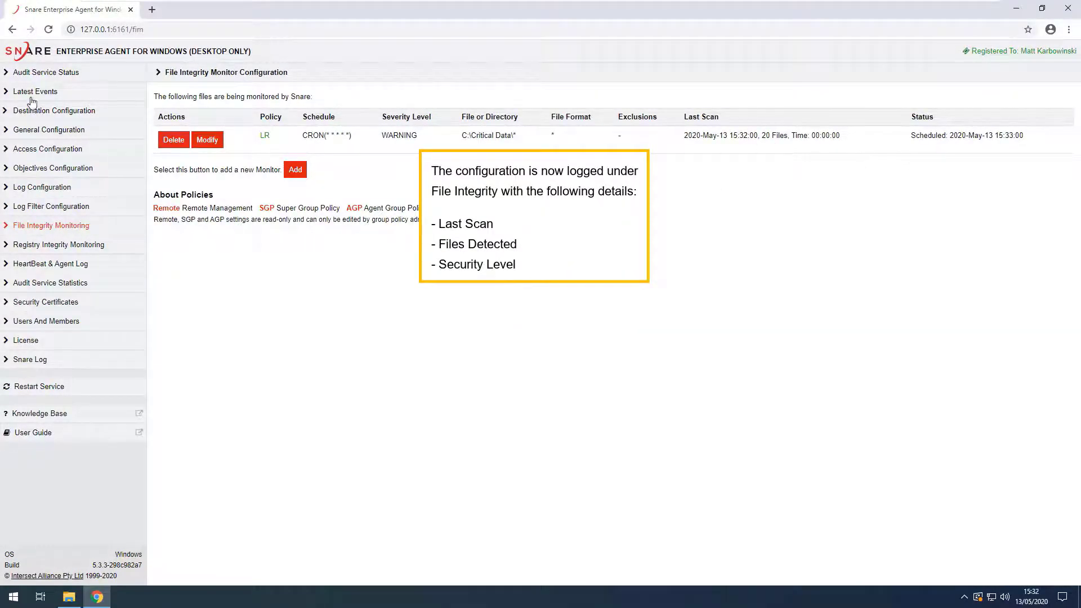
click(35, 91)
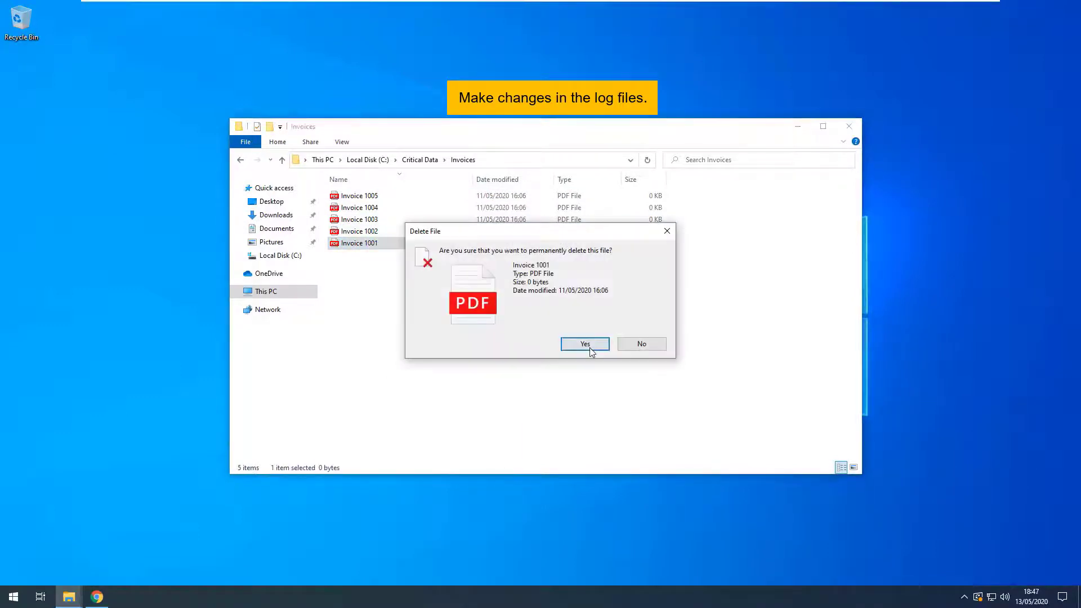
Step: Confirm deleting Invoice 1001, edit log_20200511 in Logs, and check the taskbar clock
click(583, 343)
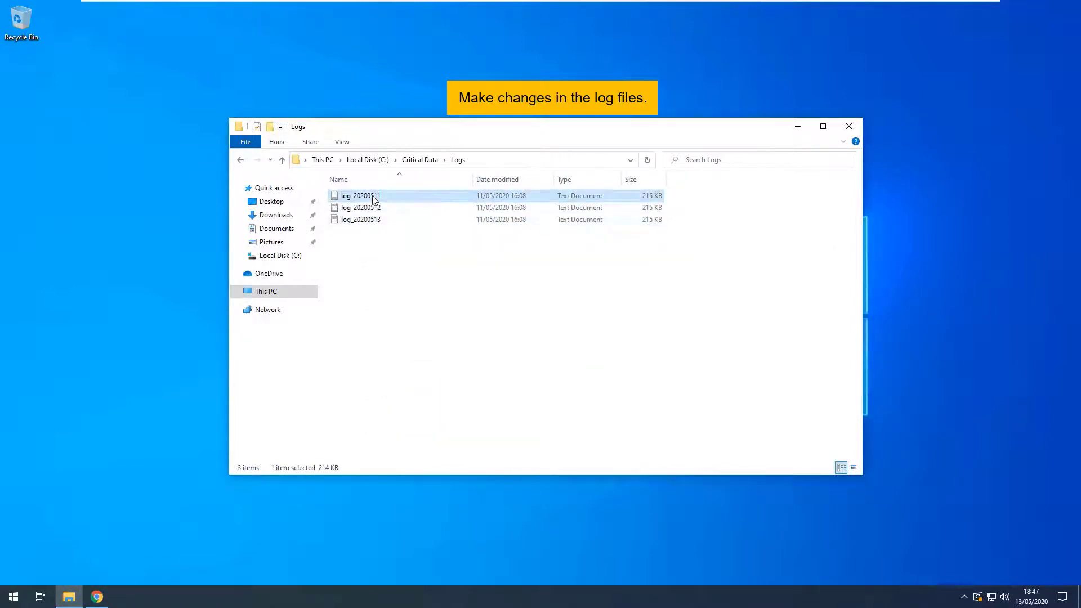
double_click(359, 195)
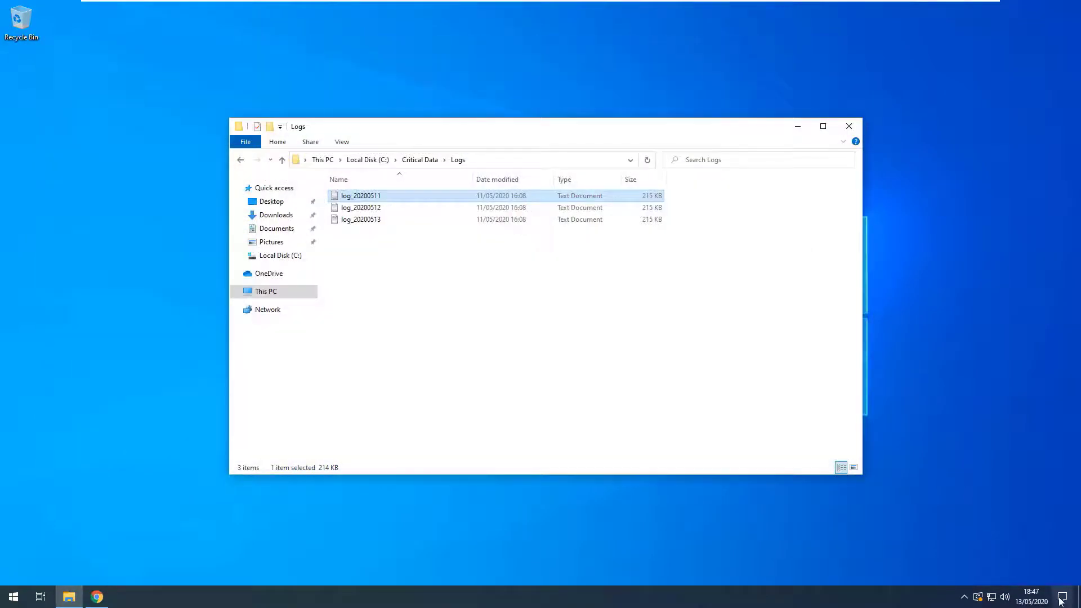
click(1031, 590)
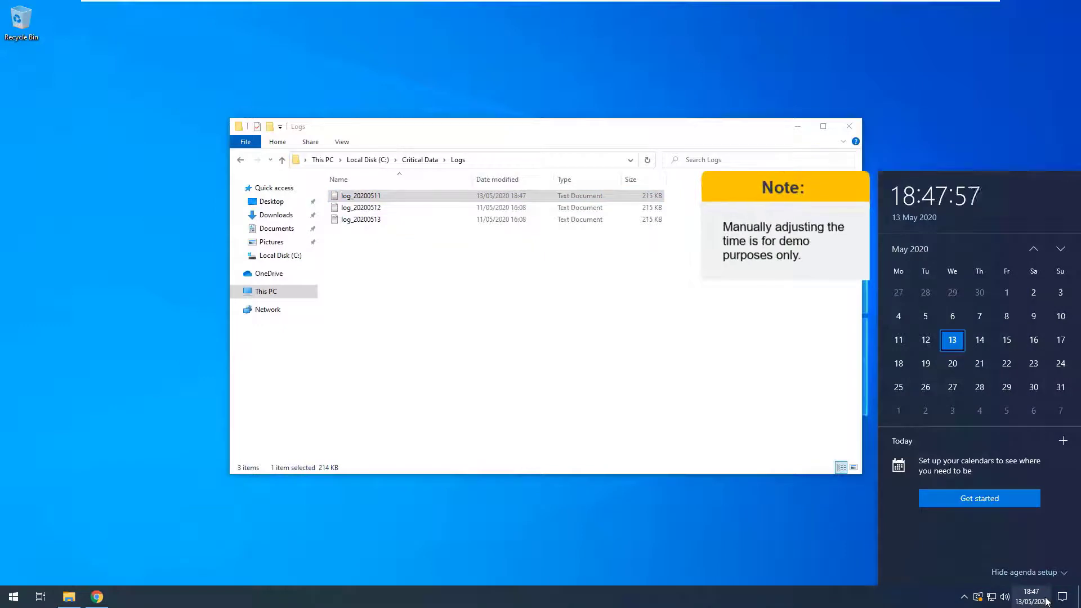
mouse_move(701, 571)
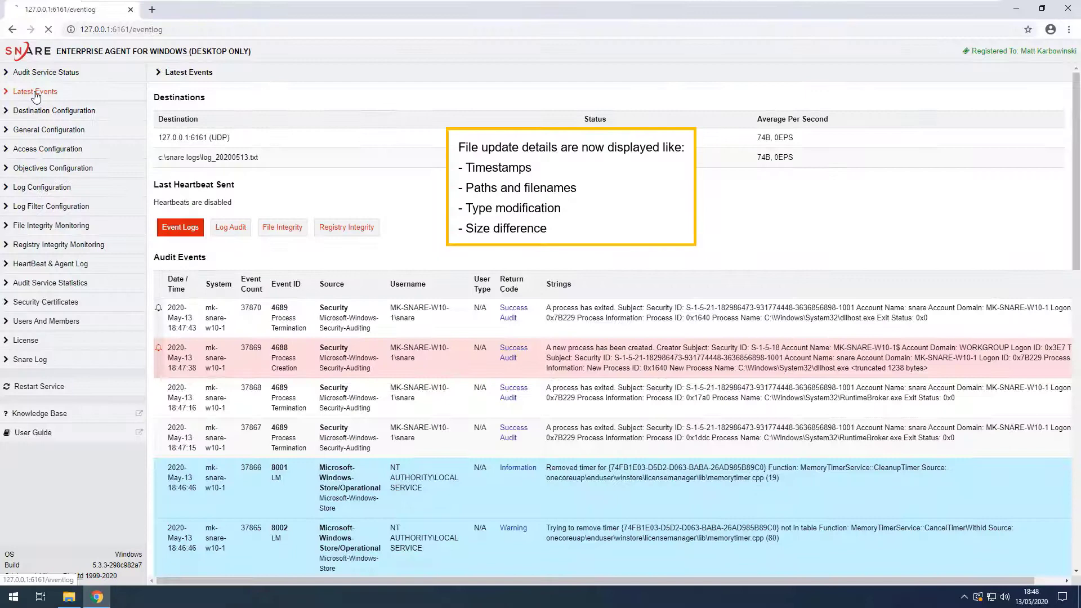
click(281, 208)
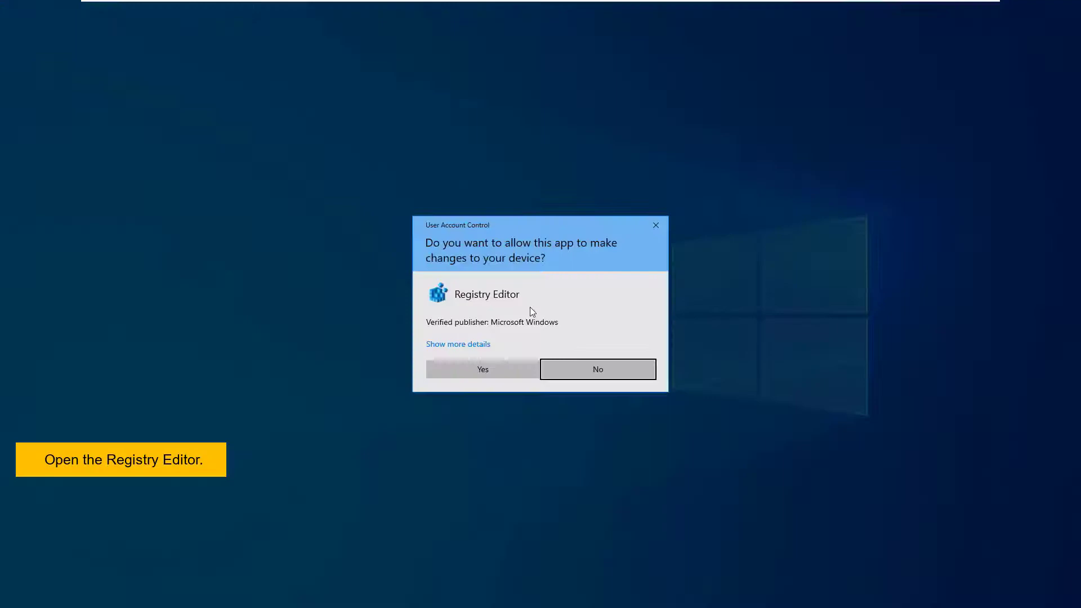
Step: Browse HKEY_LOCAL_MACHINE > InterSect Alliance > AuditService and FIM values, then return to the Snare console
click(482, 369)
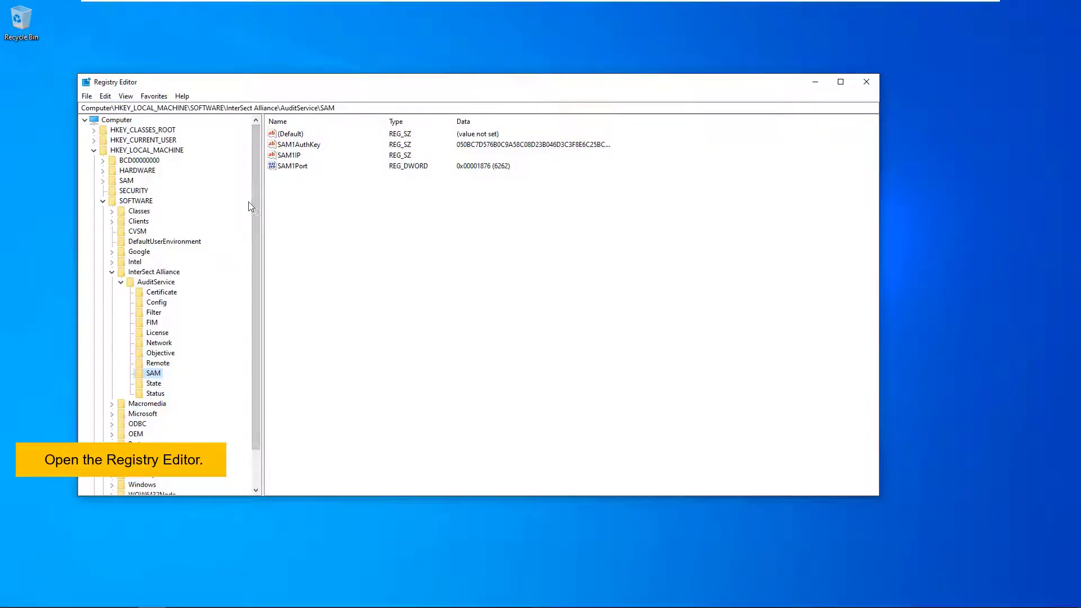
click(147, 151)
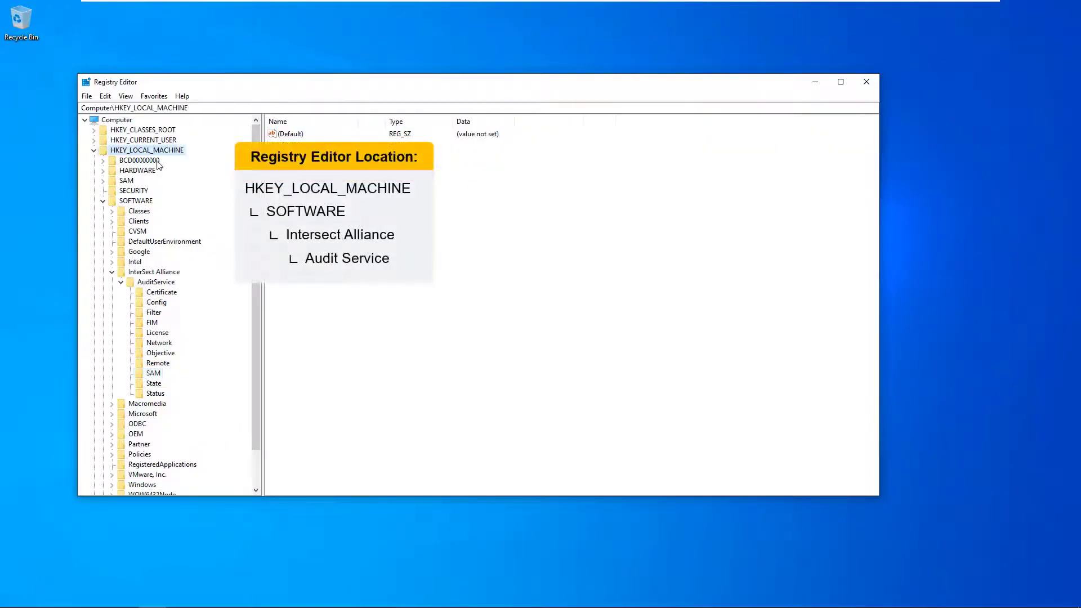
click(154, 271)
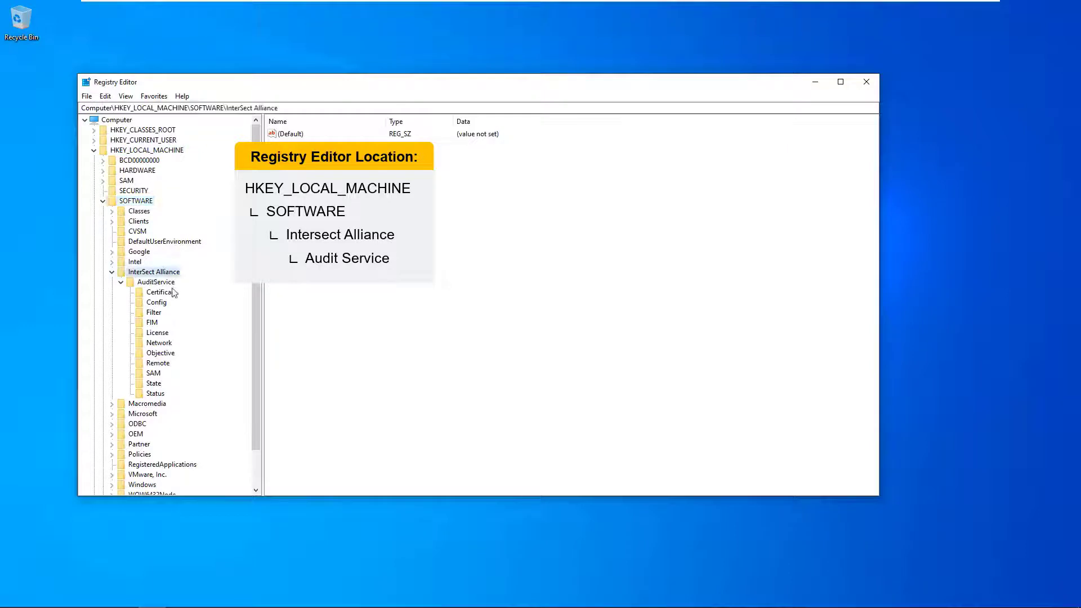
click(156, 282)
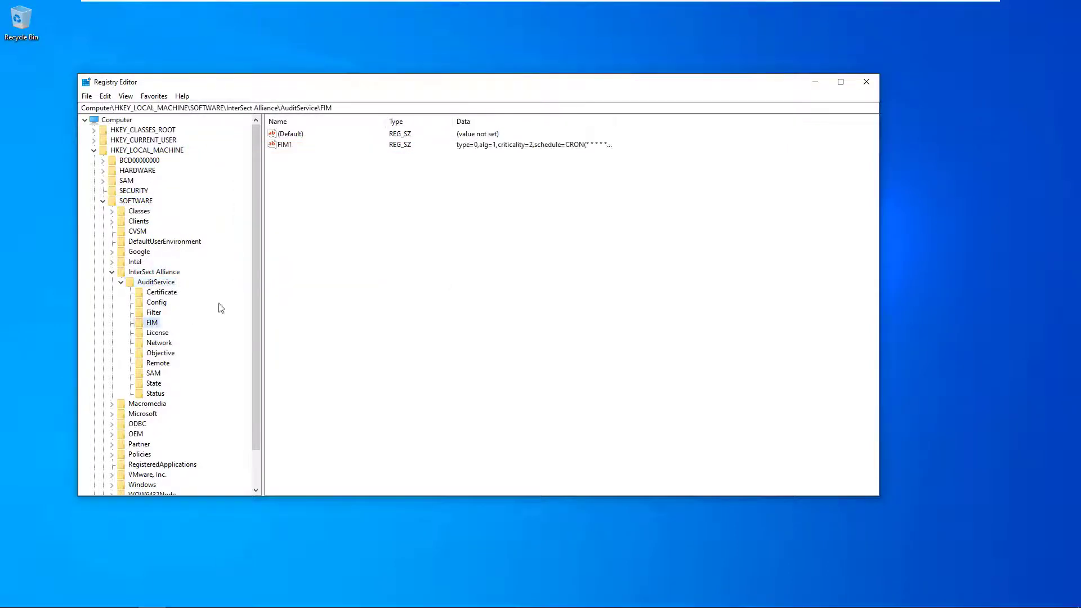
mouse_move(170, 273)
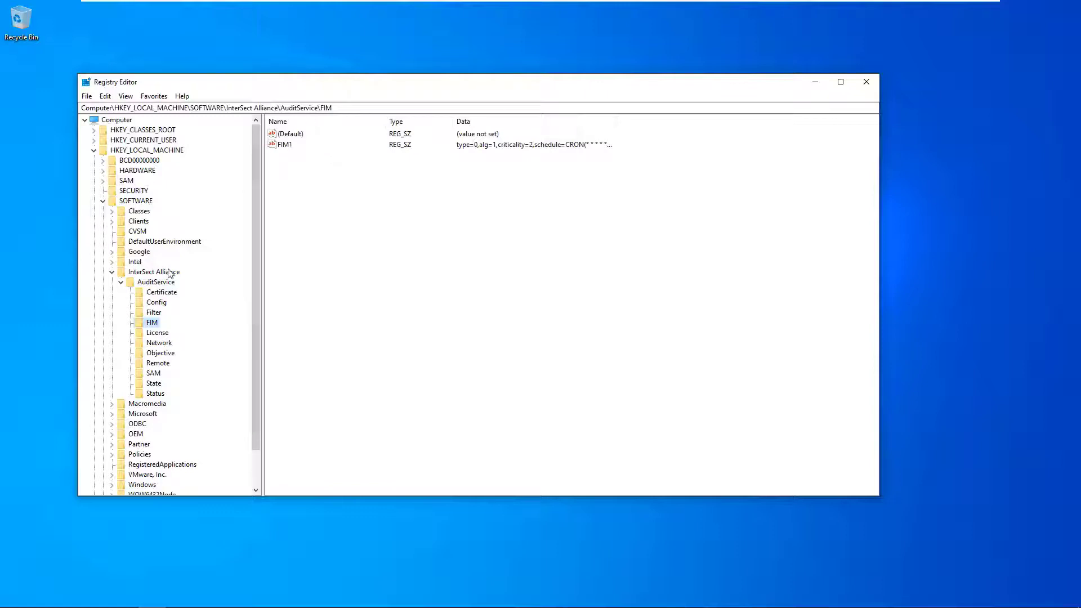
click(156, 282)
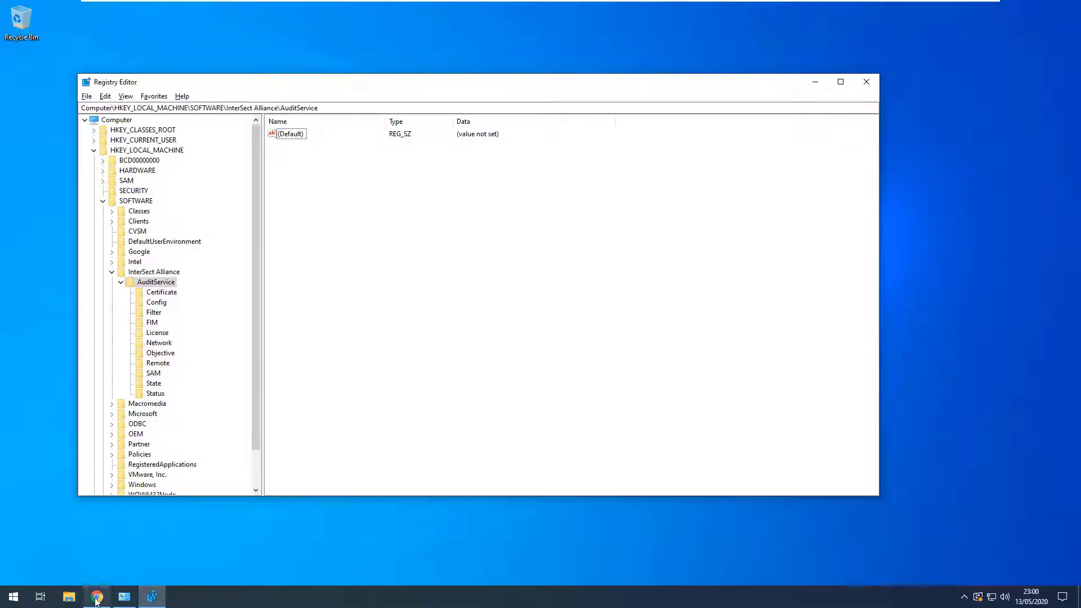
click(96, 596)
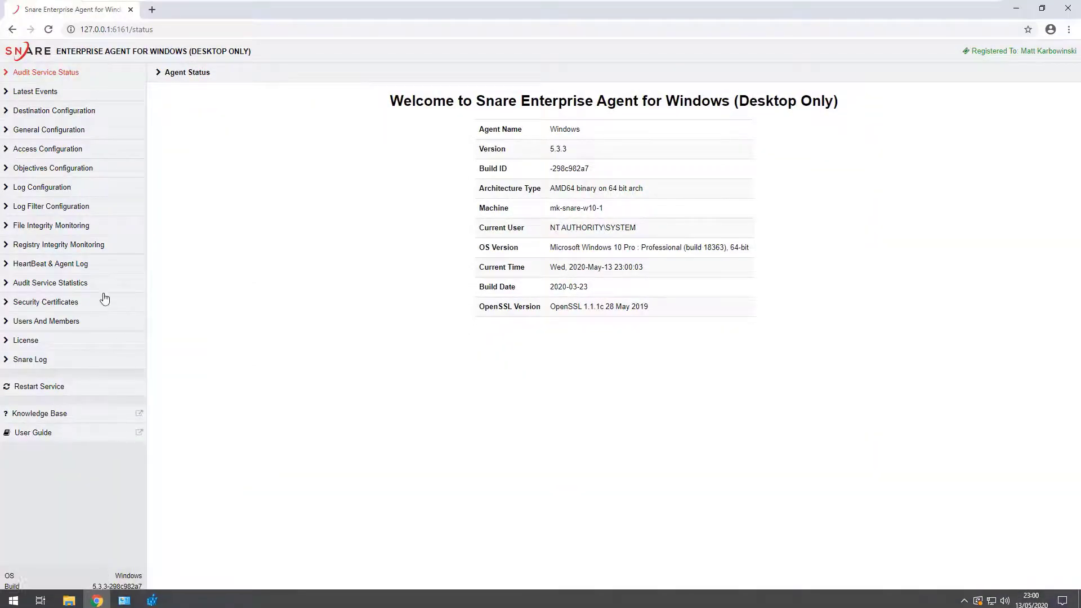
Step: Start a new registry integrity monitor with a custom cron schedule '* * * 1 *'
click(58, 244)
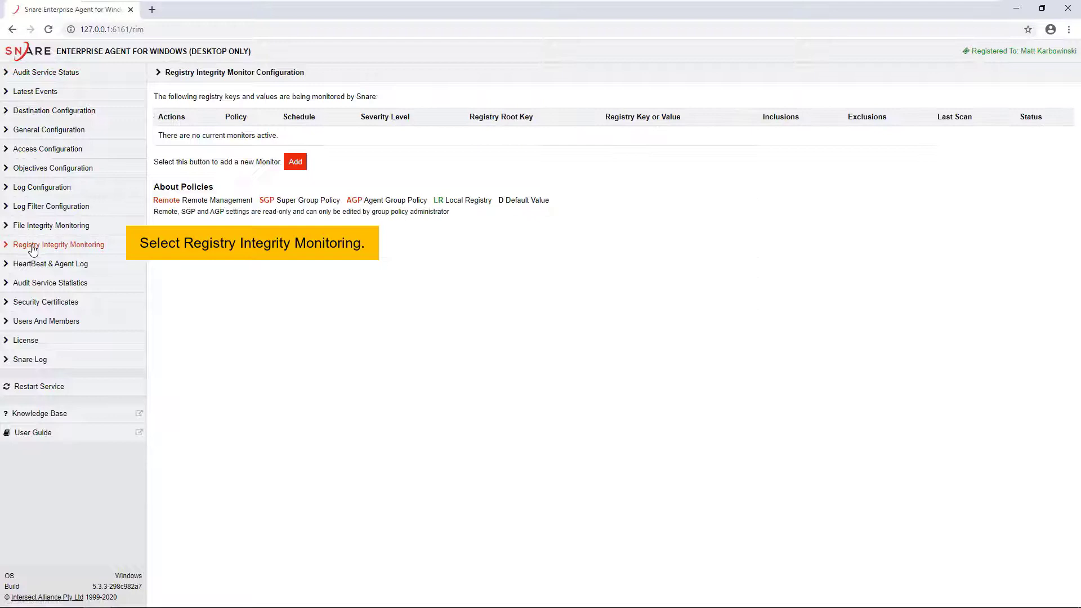
click(295, 162)
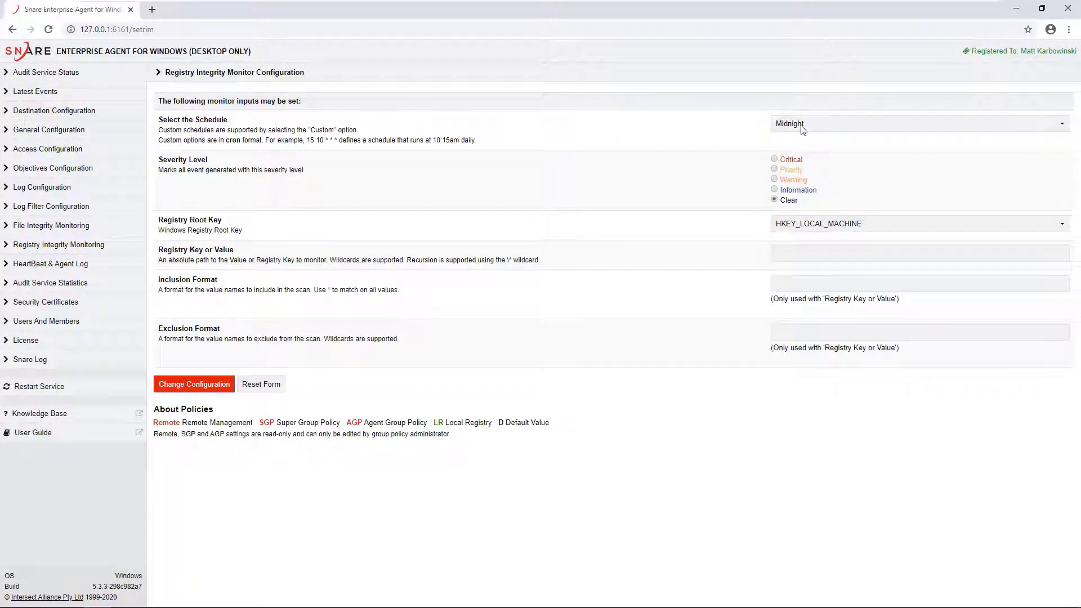
click(916, 123)
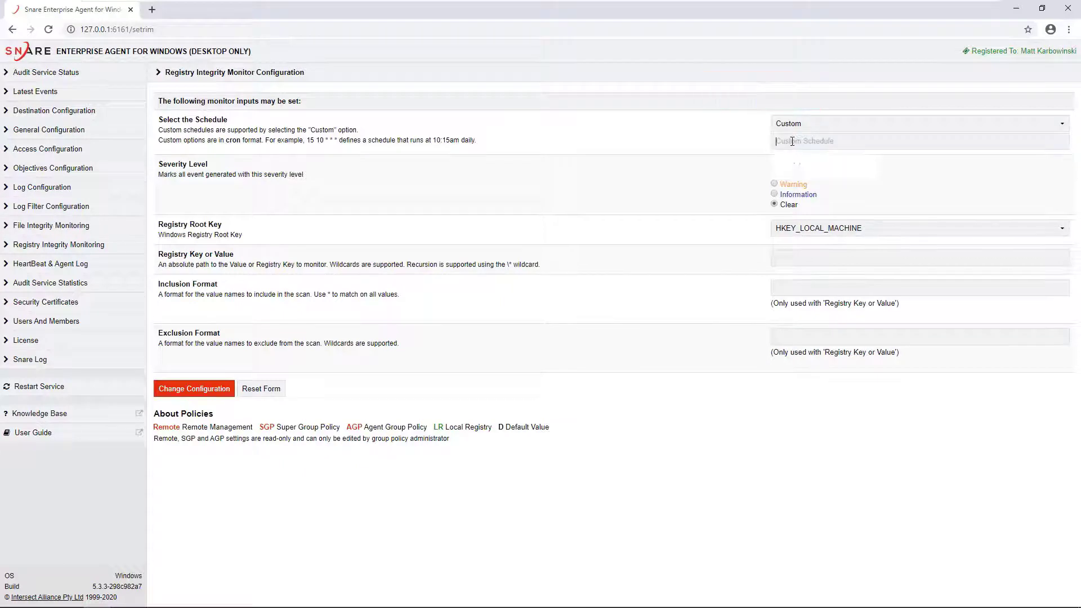
text(* * * 1 *)
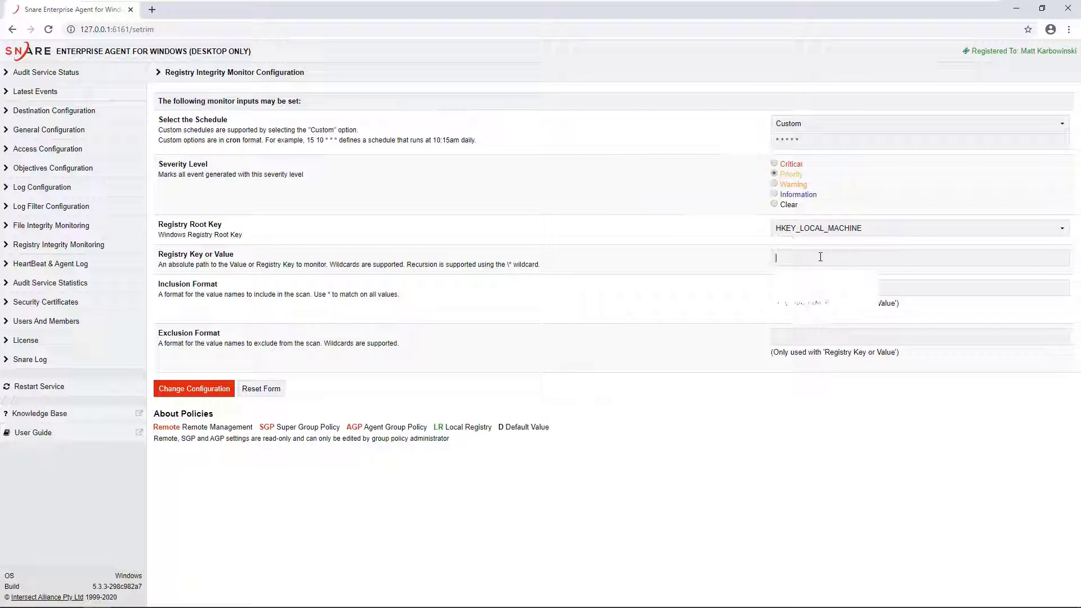
Step: Set the key to HKEY_LOCAL_MACHINE\SOFTWARE\InterSect Alliance\AuditService, save it, and apply with a service restart
text(Computer\HKEY_LOCAL_MACHINE\SOFTWARE\InterSect Alliance\AuditService)
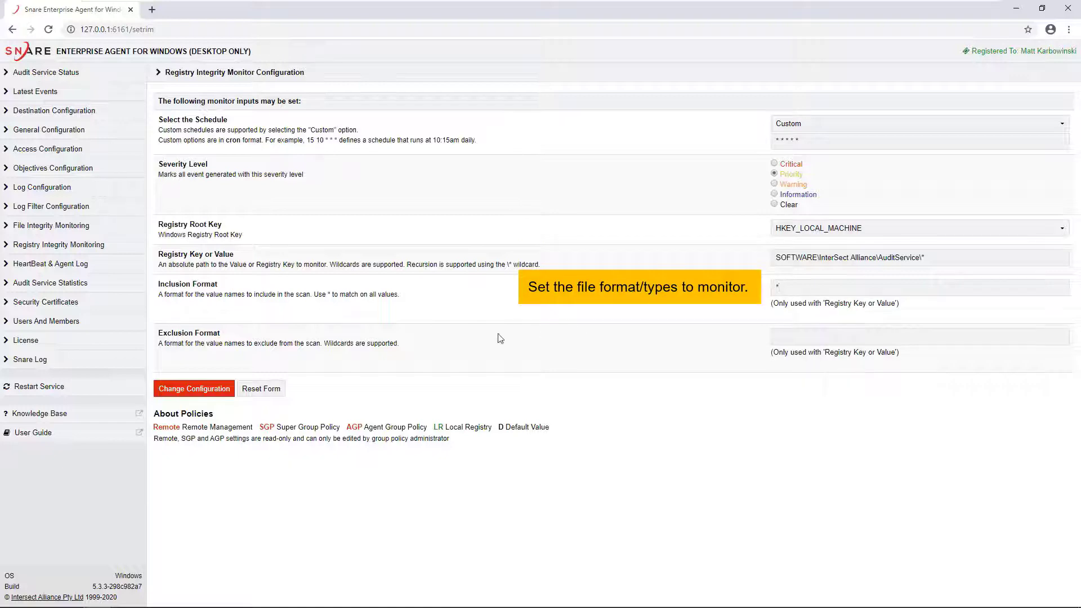
click(193, 387)
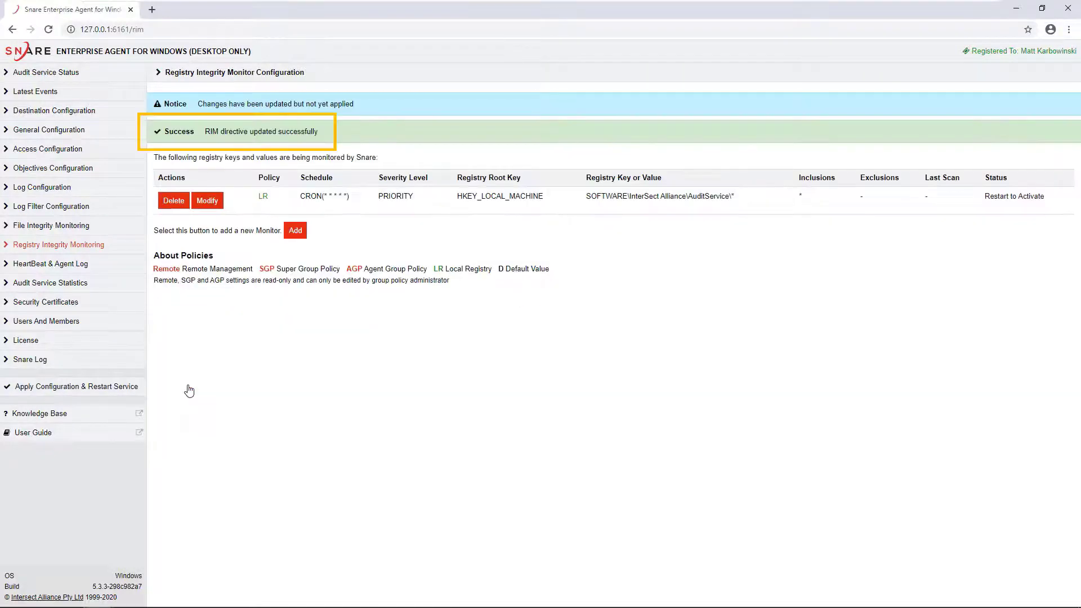
click(72, 386)
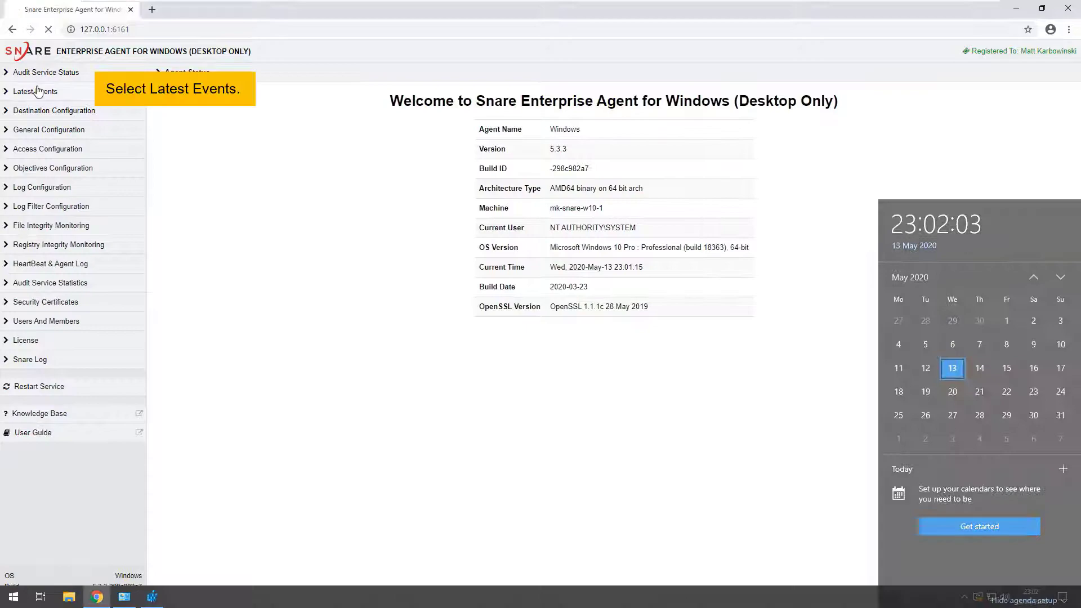
Step: View the Registry Integrity events under Latest Events, then return to File Integrity Monitoring
click(36, 91)
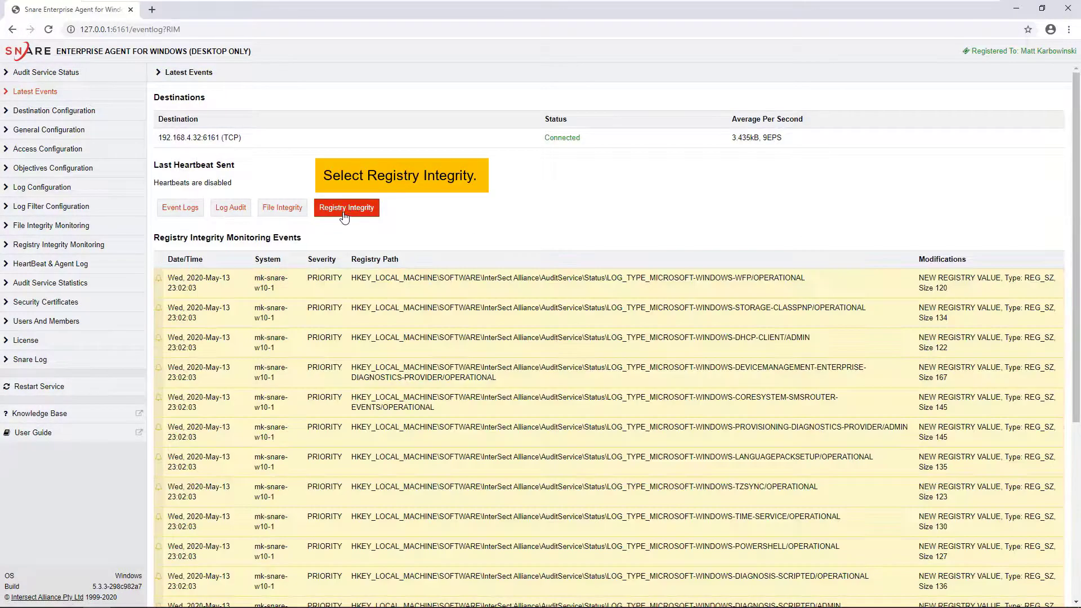
click(347, 207)
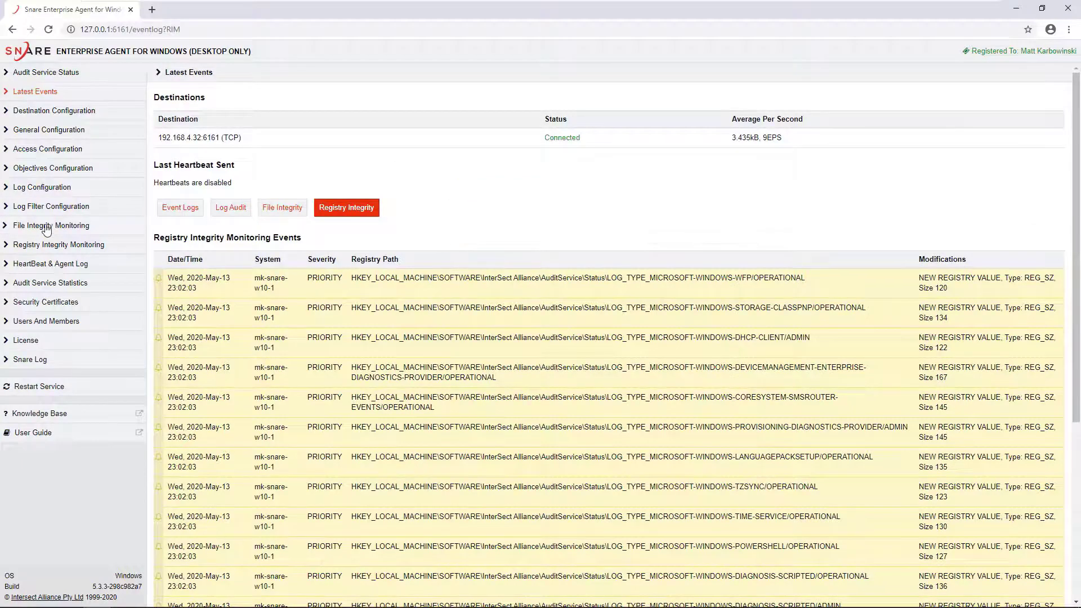
click(50, 225)
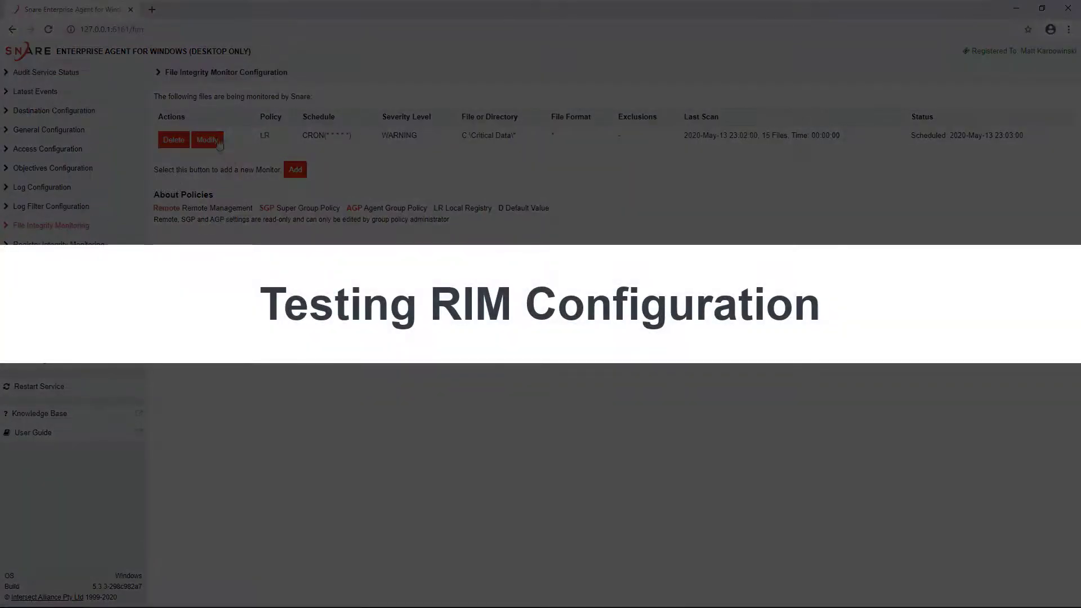
Step: Modify and resave the existing file integrity monitor, then check Latest Events for registry change events
click(207, 140)
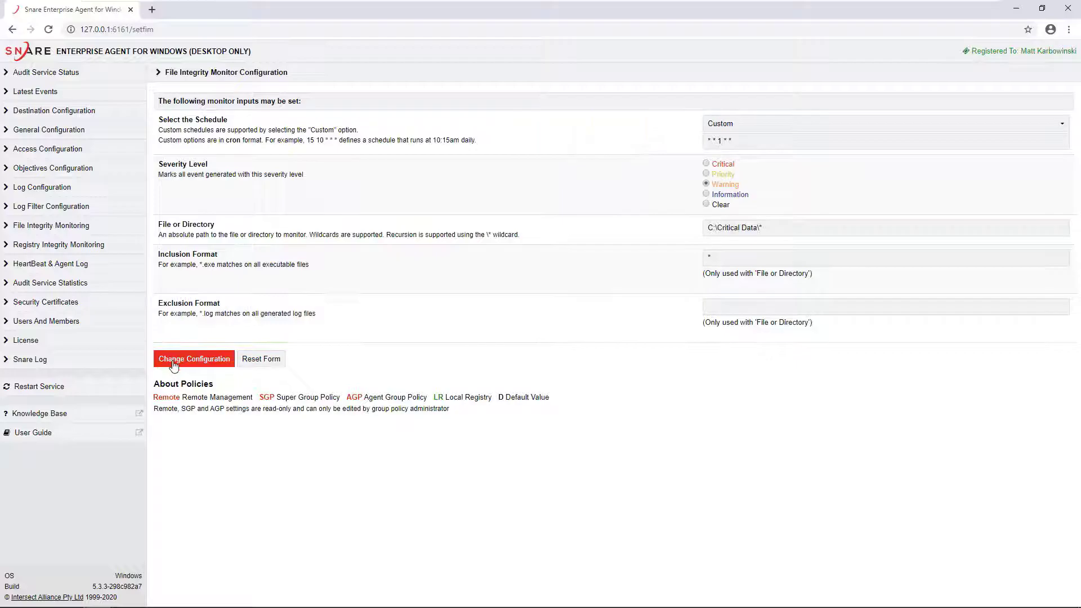
click(194, 358)
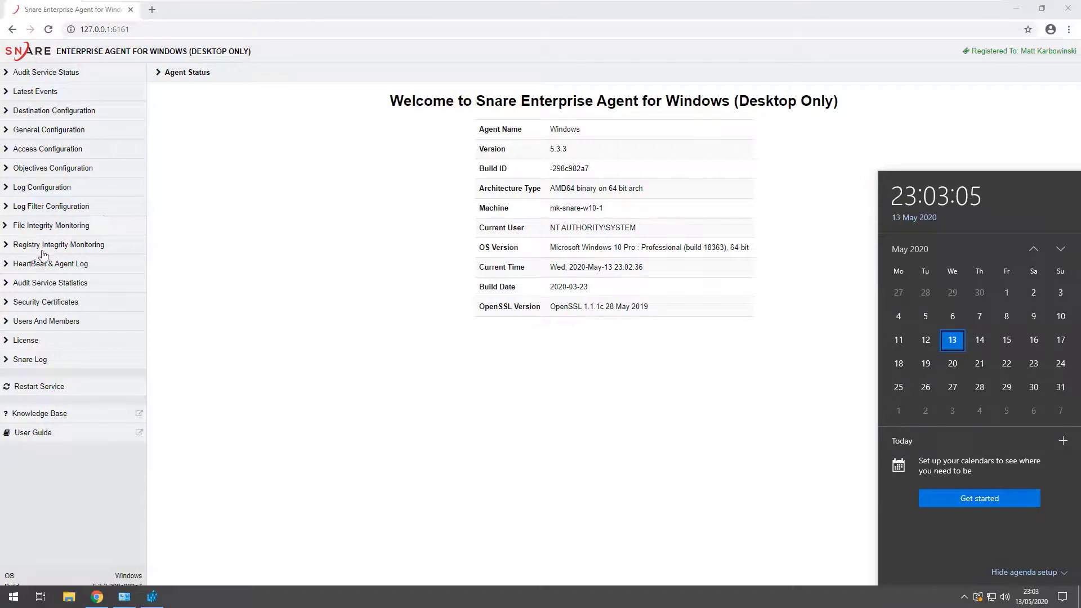
click(34, 91)
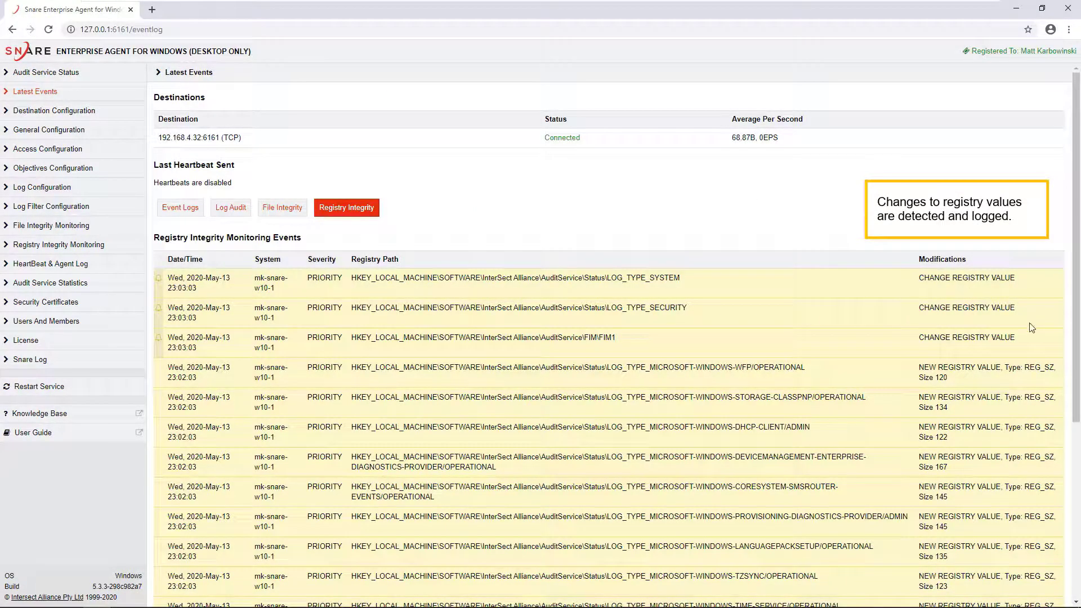
mouse_move(610, 310)
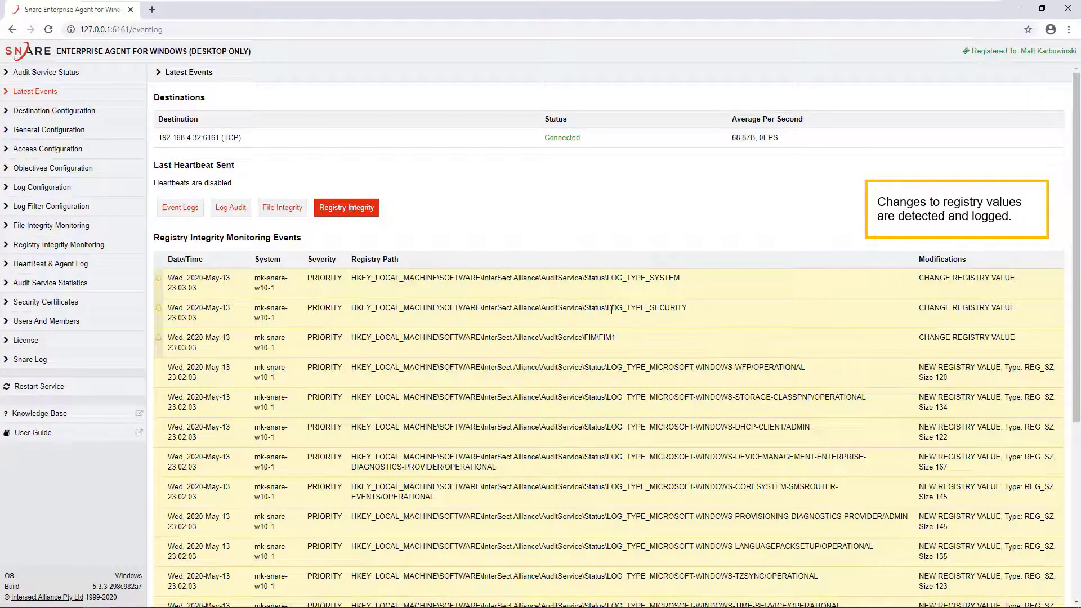